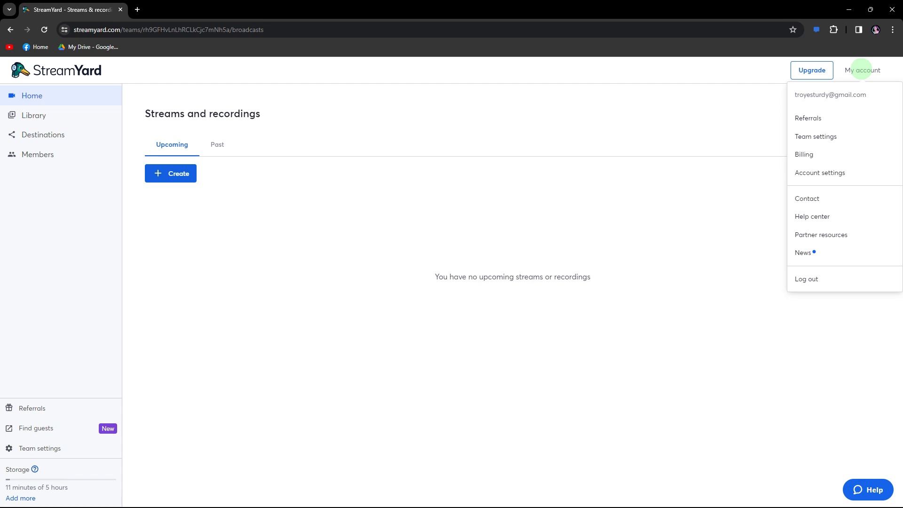
pyautogui.moveTo(857, 49)
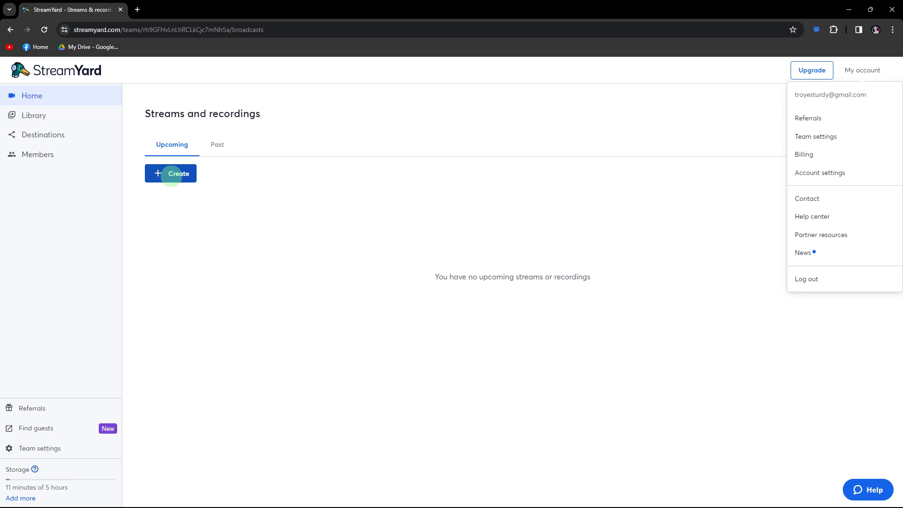
pyautogui.moveTo(170, 171)
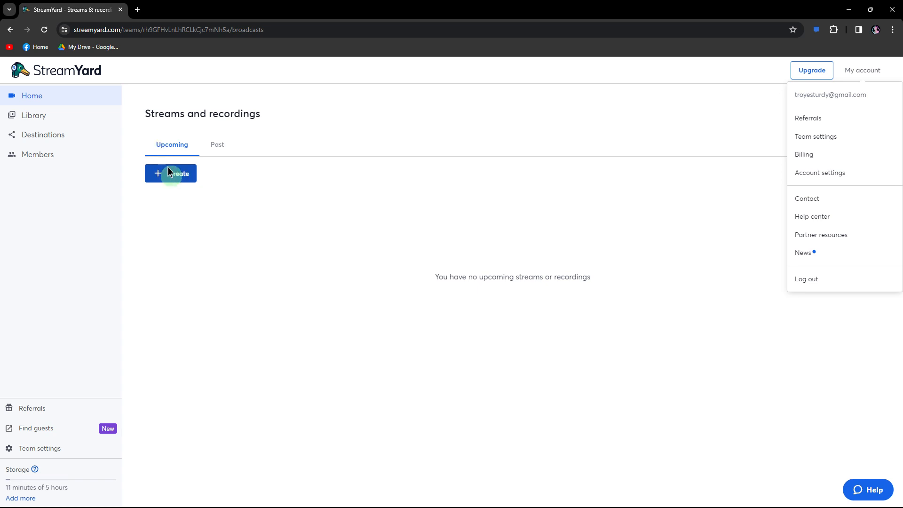
# Create a studio live stream titled 'Title' to the connected channel and enter the studio
pyautogui.click(170, 174)
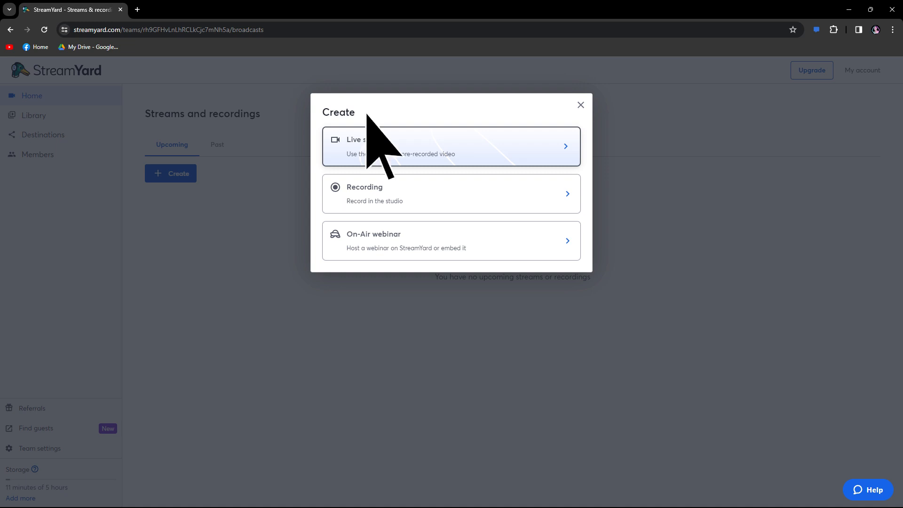
pyautogui.click(450, 147)
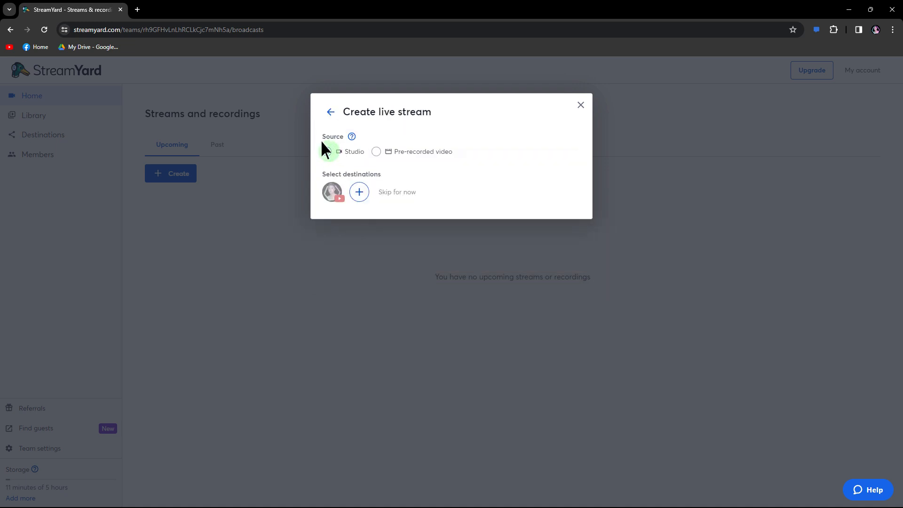
pyautogui.click(326, 151)
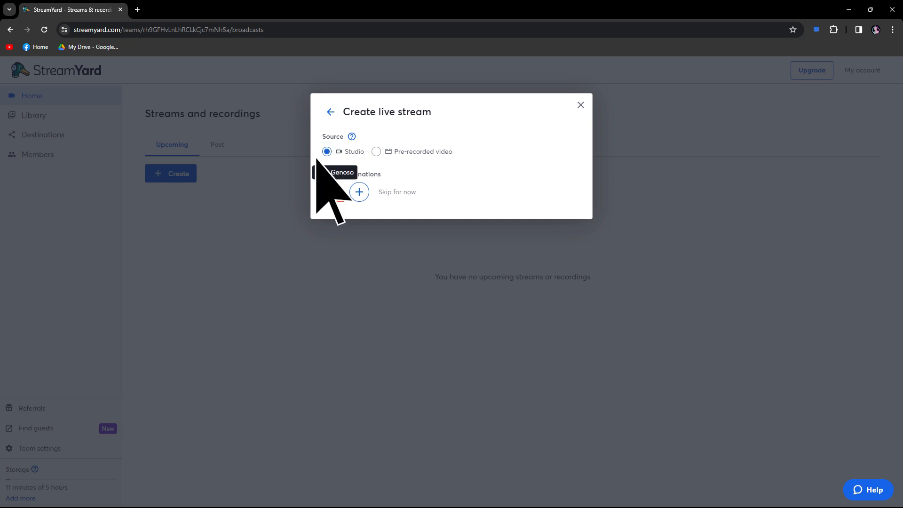
pyautogui.click(331, 192)
pyautogui.write('make them live')
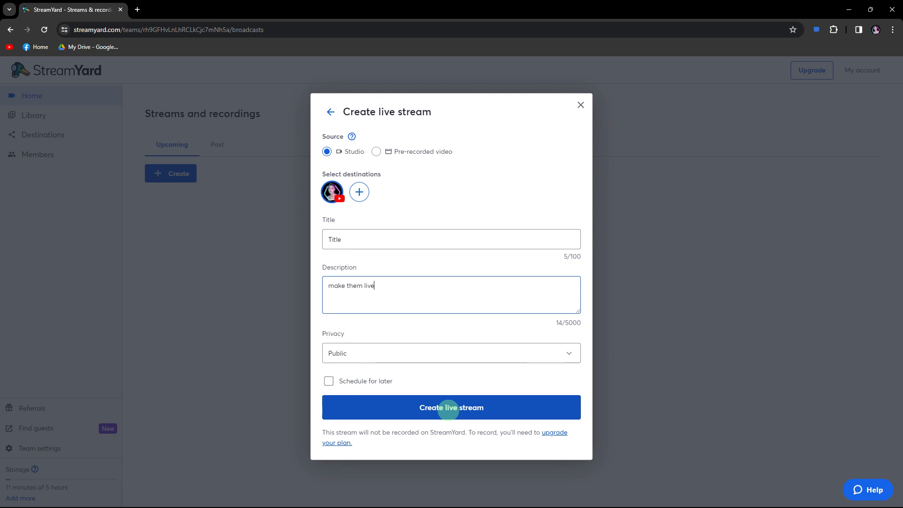
pyautogui.click(451, 407)
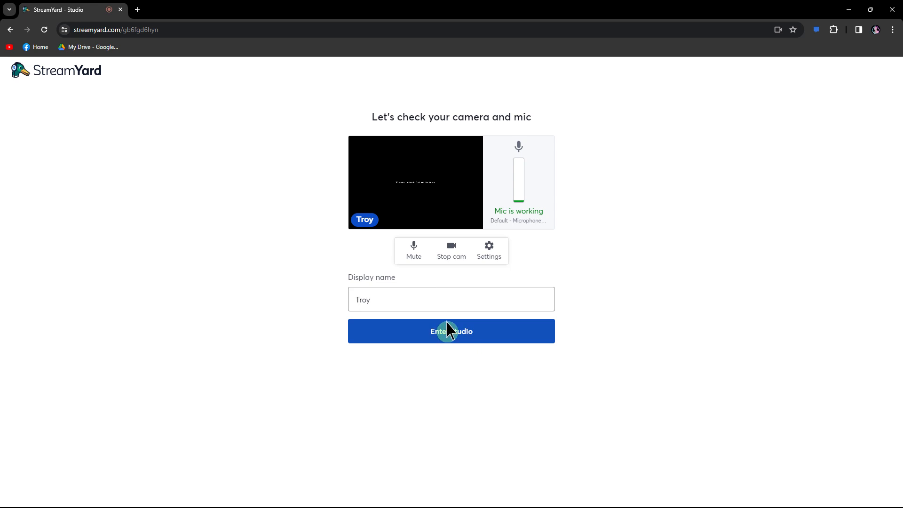
pyautogui.click(451, 331)
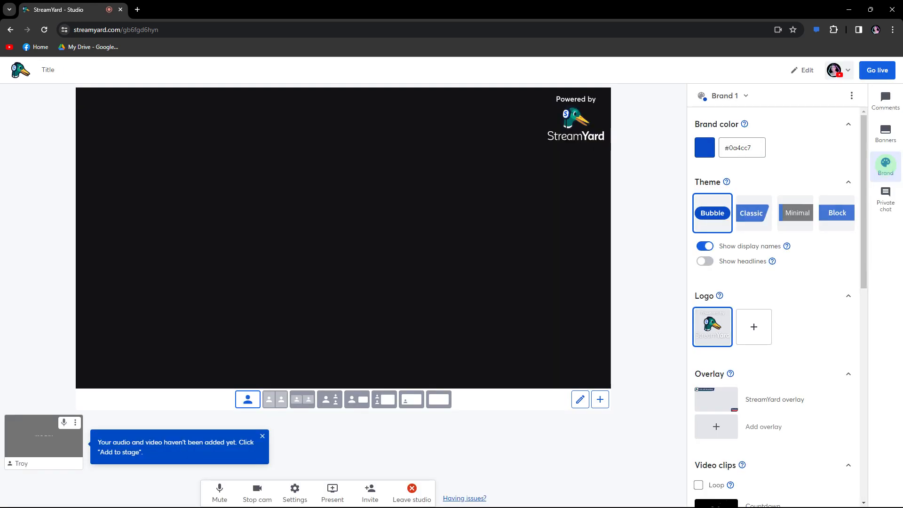